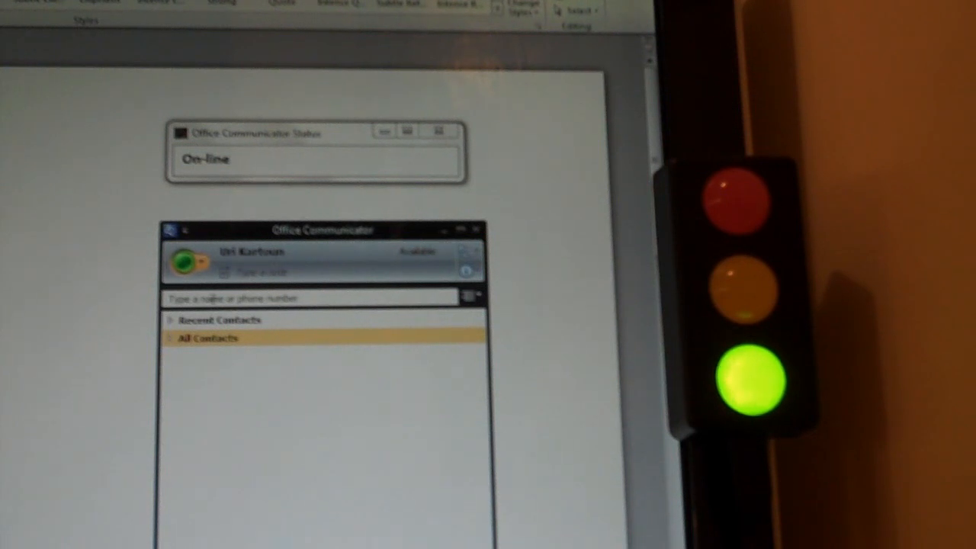
# Step: Set presence to Busy so the traffic light turns red
pyautogui.click(183, 261)
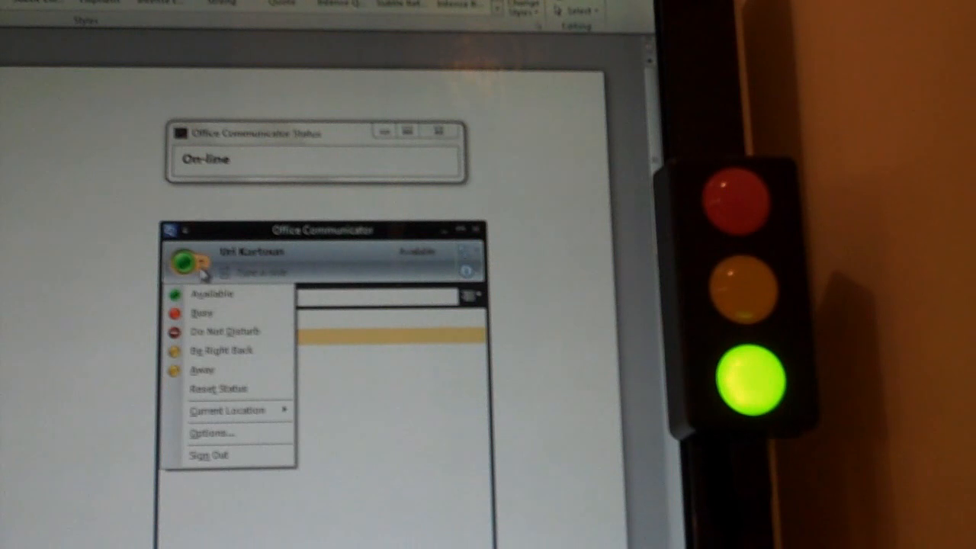
pyautogui.click(201, 313)
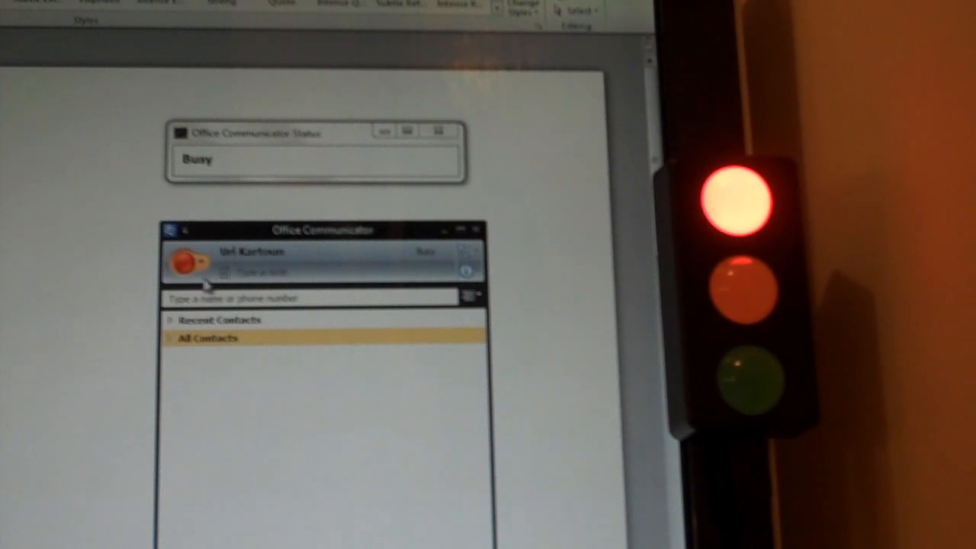
# Step: Set presence to Away (yellow light), then back to Available (green light)
pyautogui.click(186, 261)
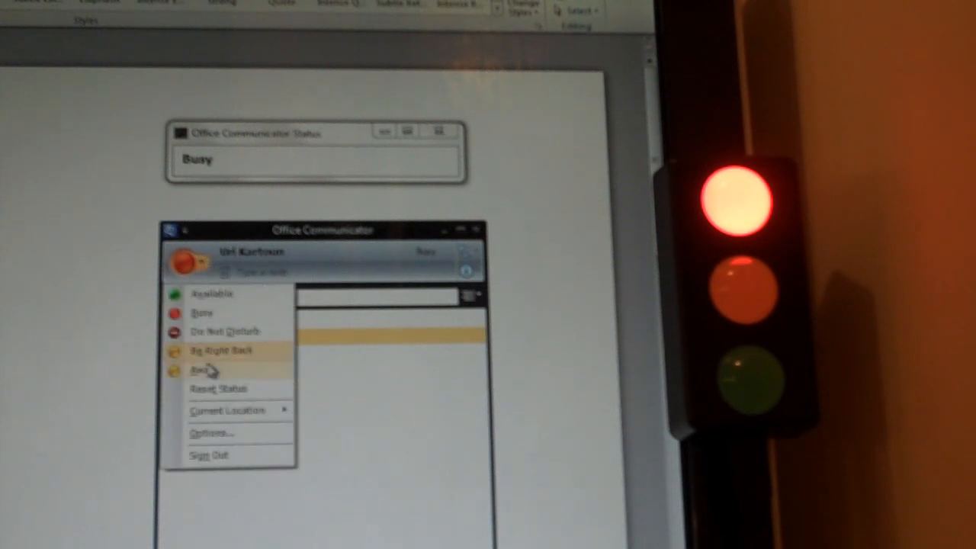
pyautogui.click(201, 370)
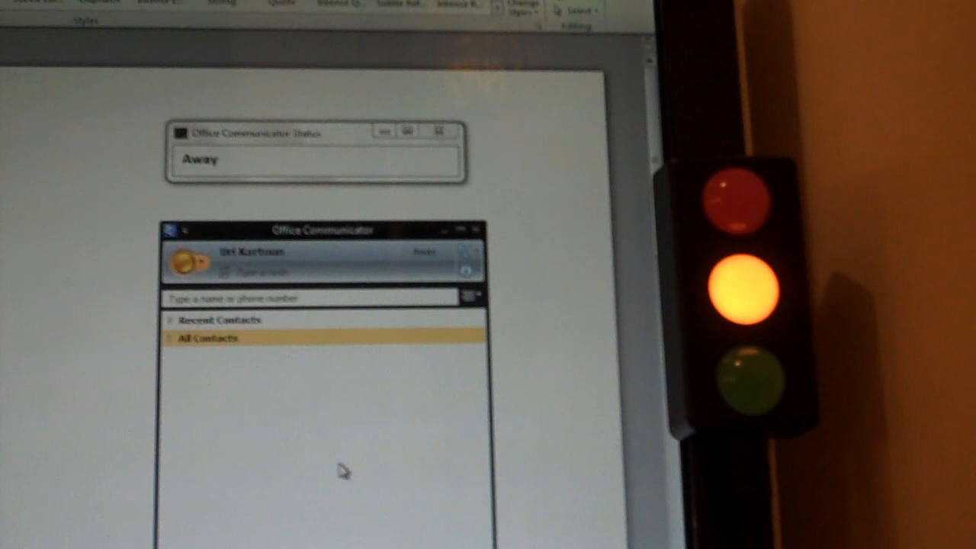
pyautogui.moveTo(202, 271)
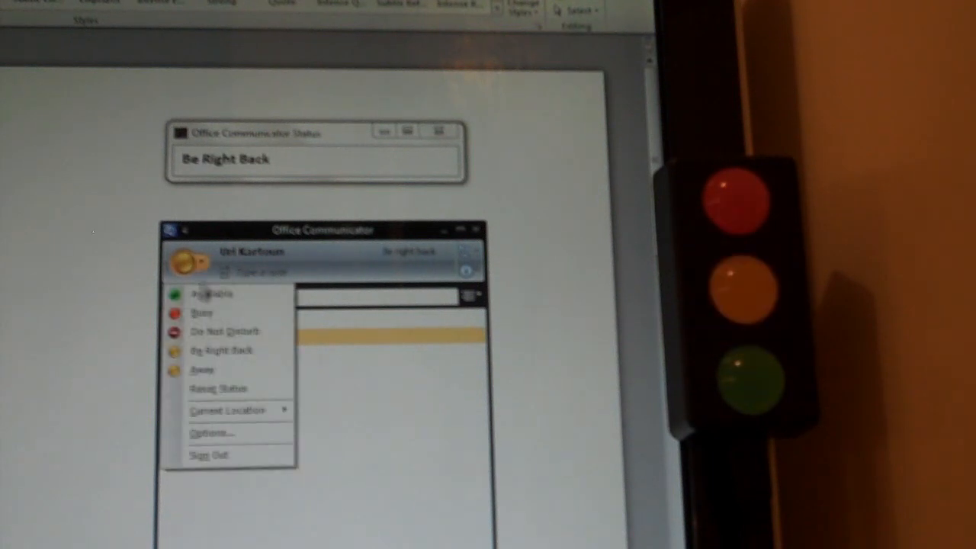
pyautogui.click(212, 293)
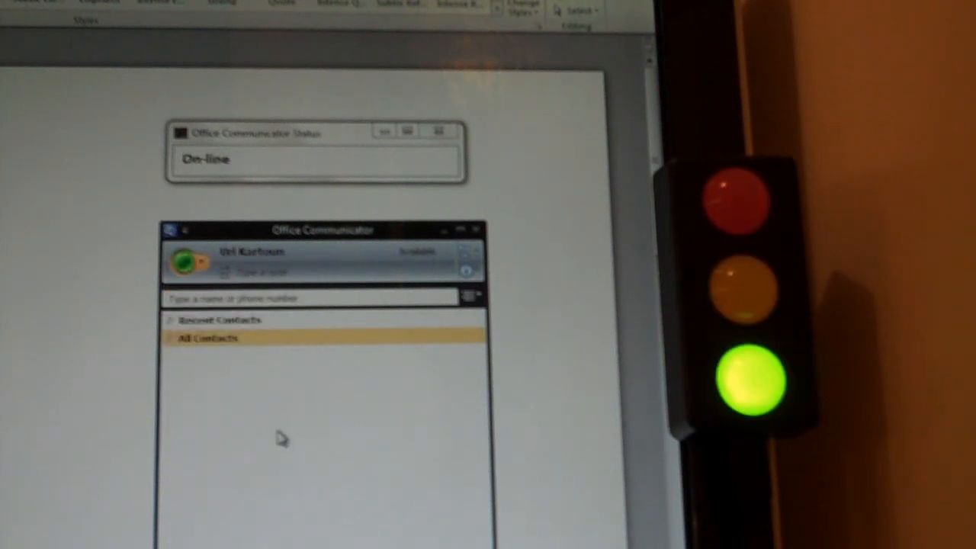